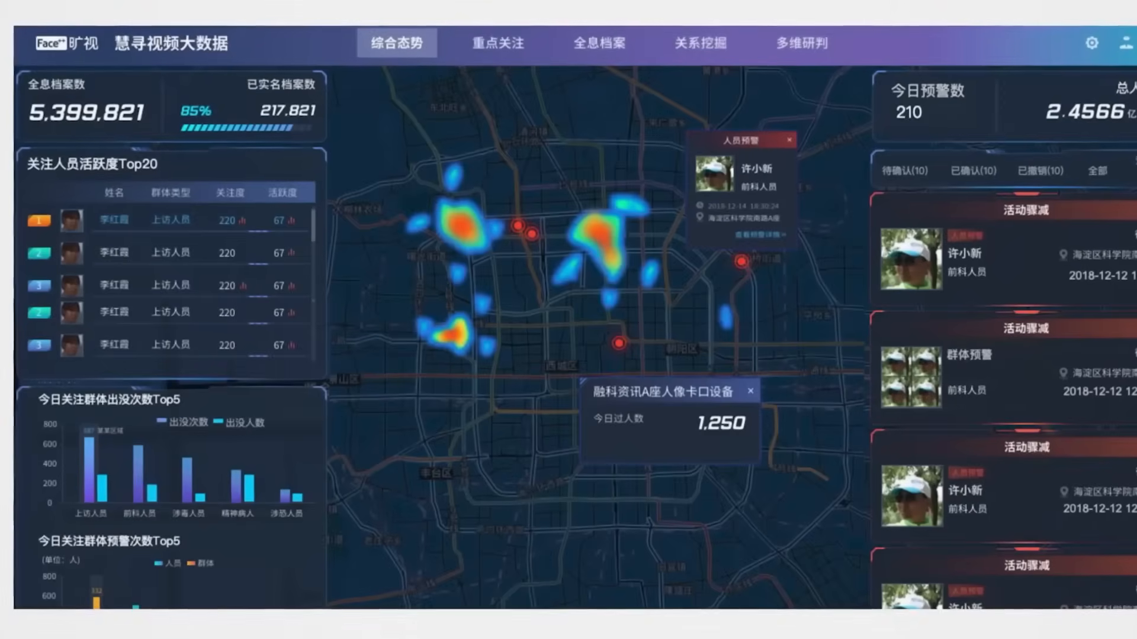
- Open the 全息档案 profile tab to show the 落脚点分析 map of camera hit clusters
left_click(596, 42)
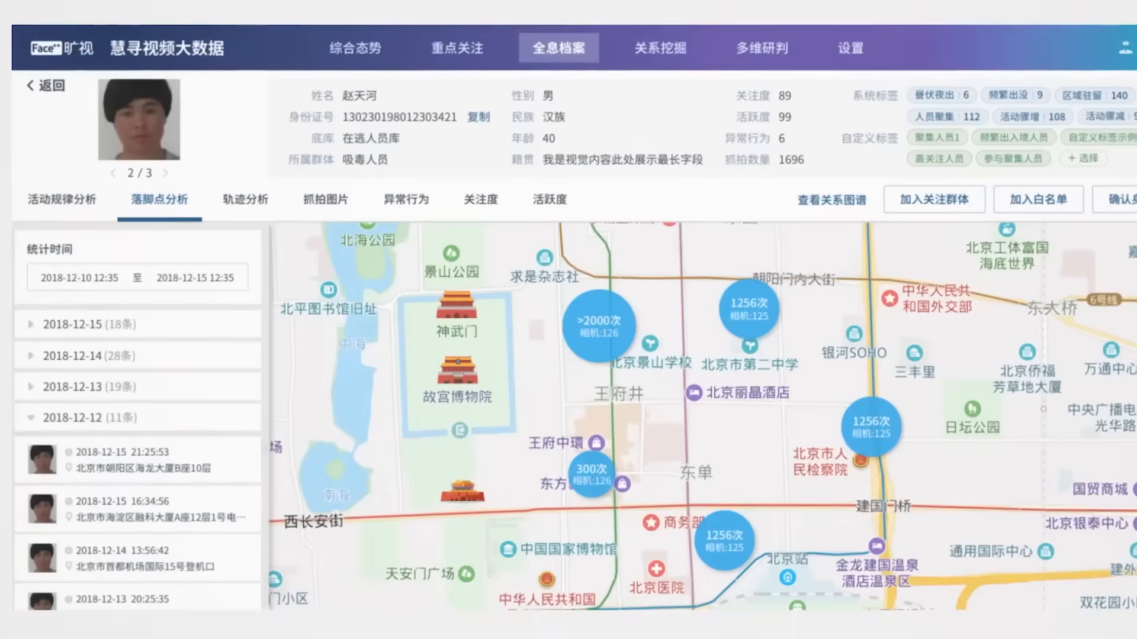